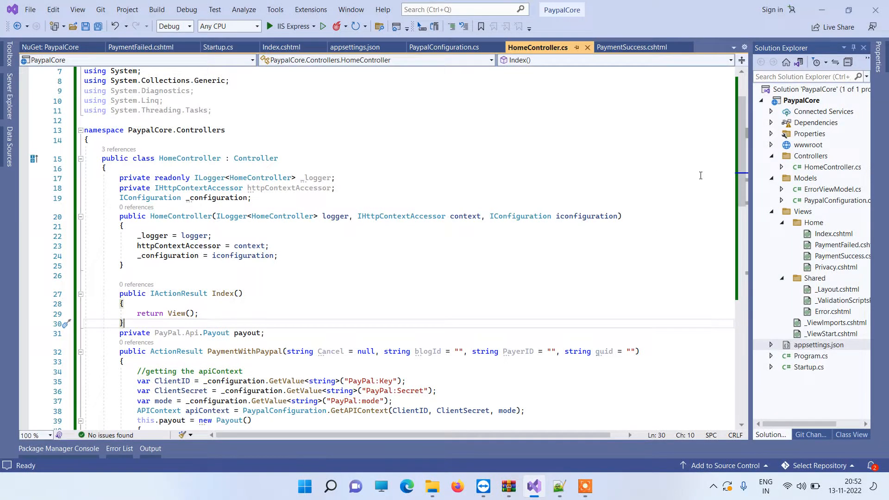
pyautogui.moveTo(697, 130)
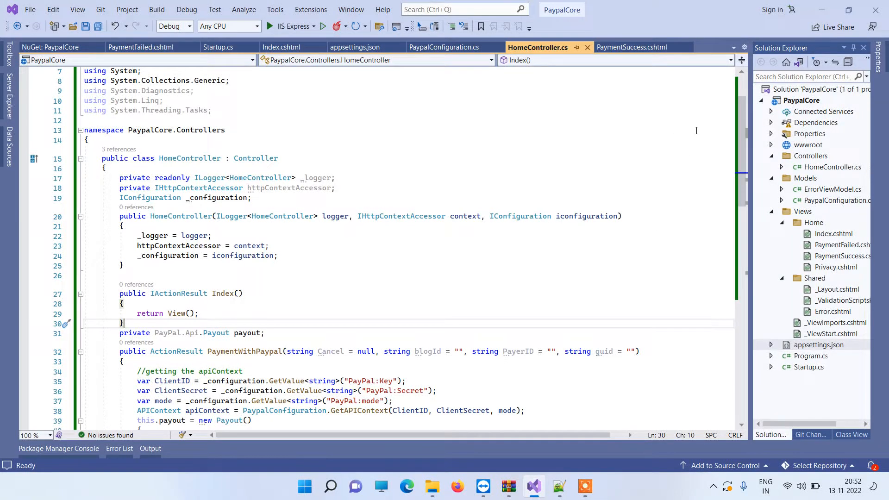
pyautogui.moveTo(619, 149)
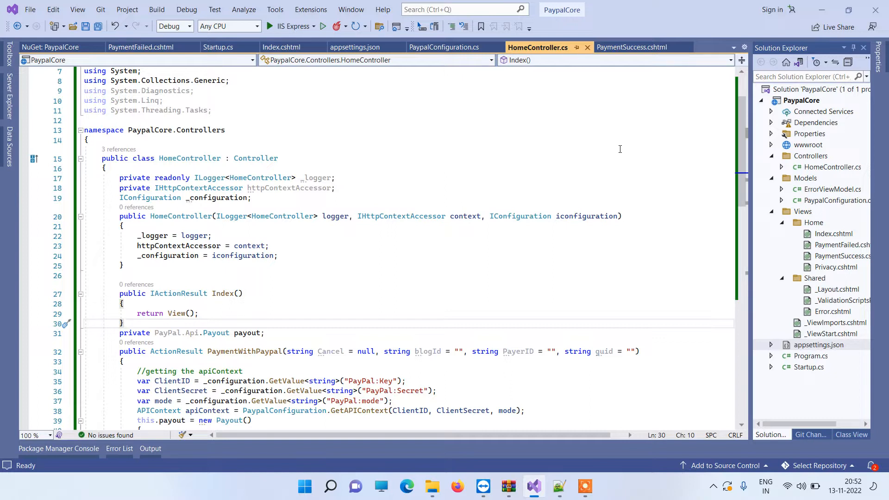
pyautogui.moveTo(589, 117)
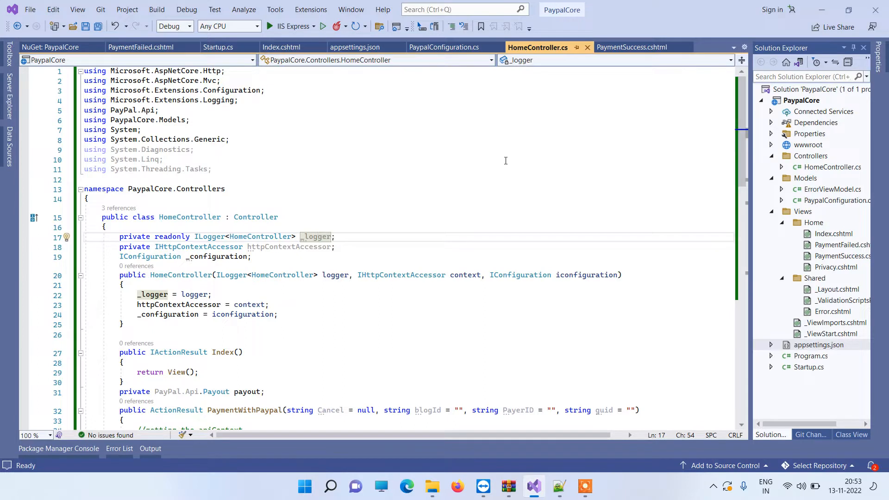
pyautogui.moveTo(444, 248)
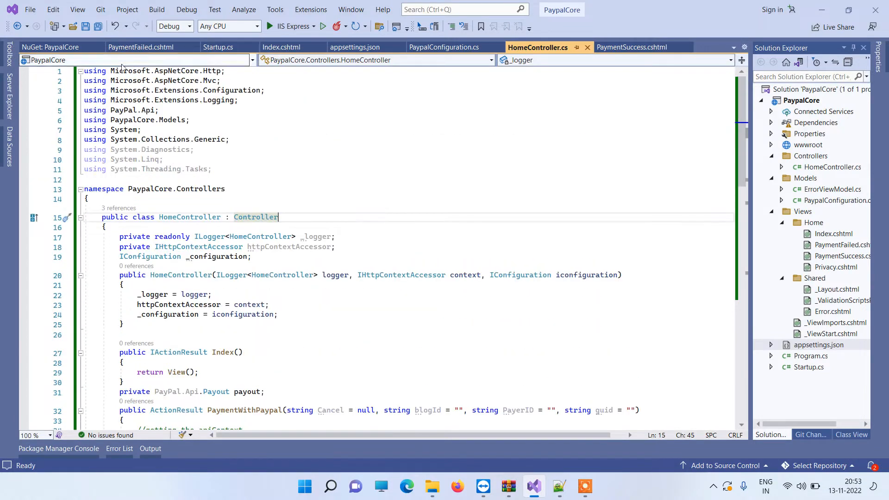
# - View installed PayPal 1.9.1 and System.Configuration.ConfigurationManager 6.0.1 details, then open PaypalConfiguration
pyautogui.click(51, 47)
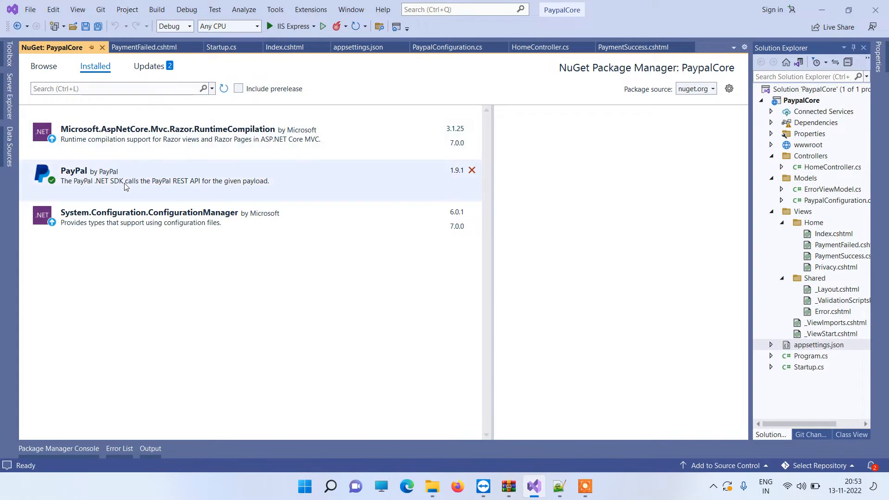
pyautogui.click(74, 171)
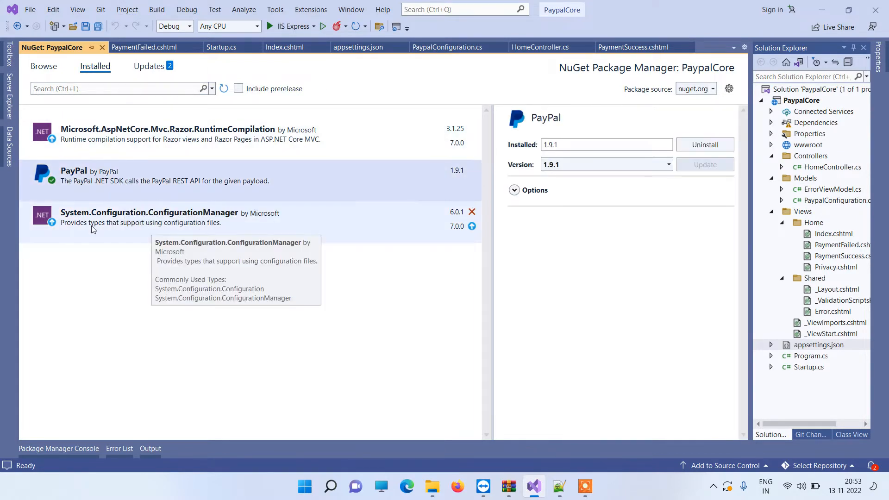
pyautogui.click(170, 218)
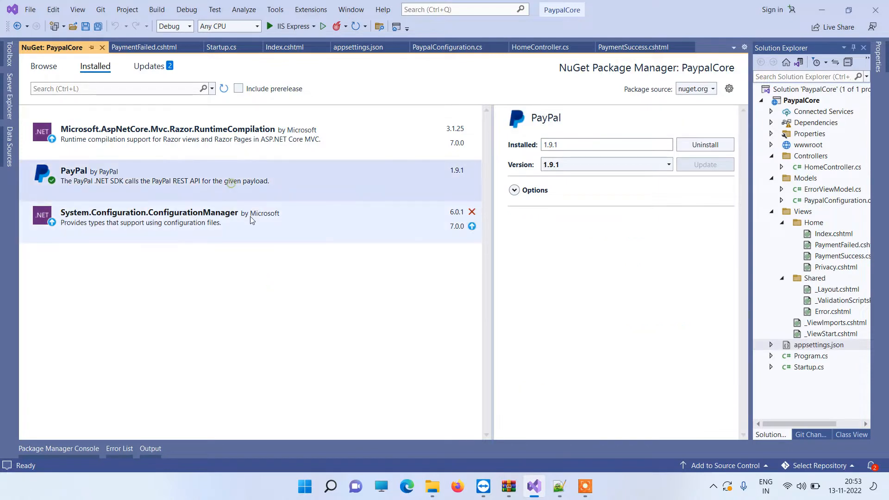
pyautogui.click(149, 217)
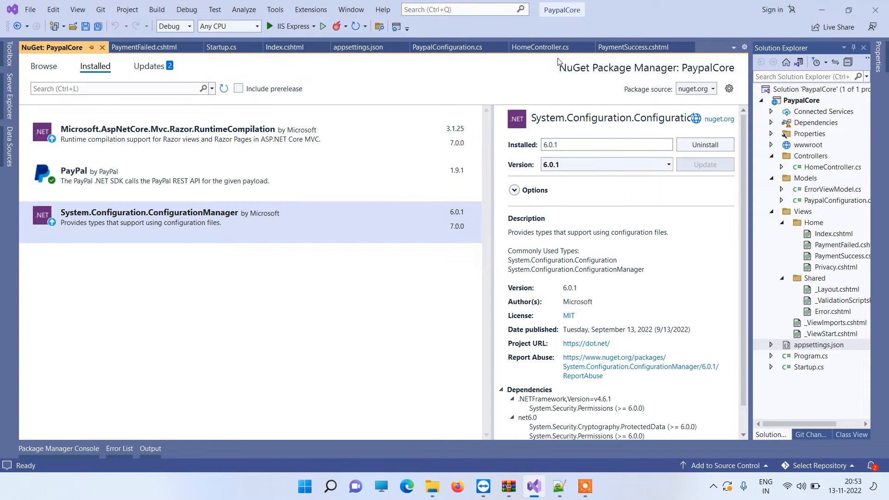
pyautogui.moveTo(517, 70)
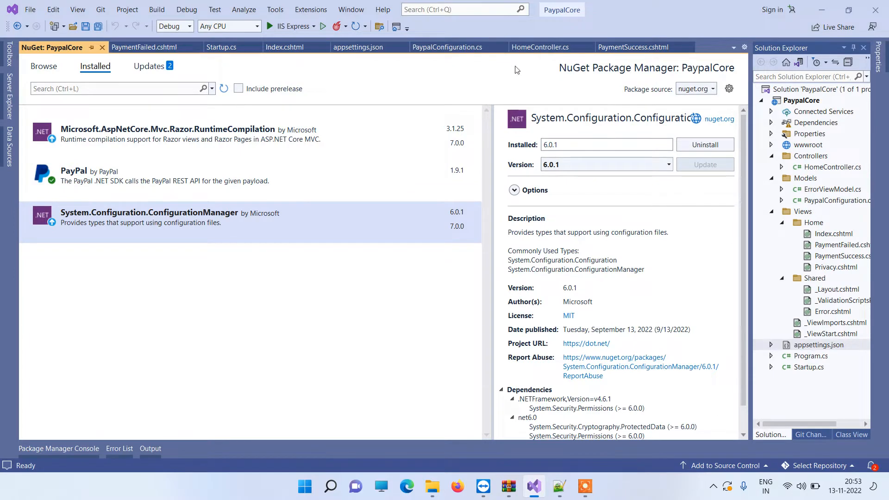
pyautogui.click(448, 47)
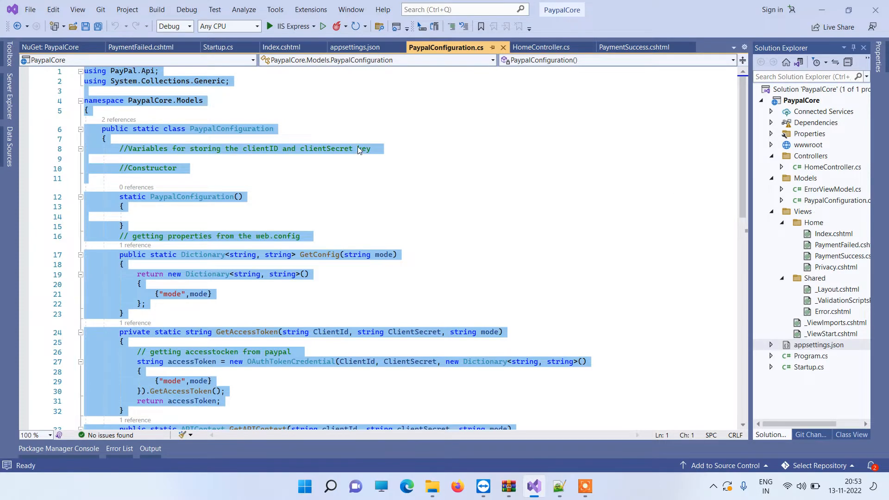
pyautogui.scroll(-3)
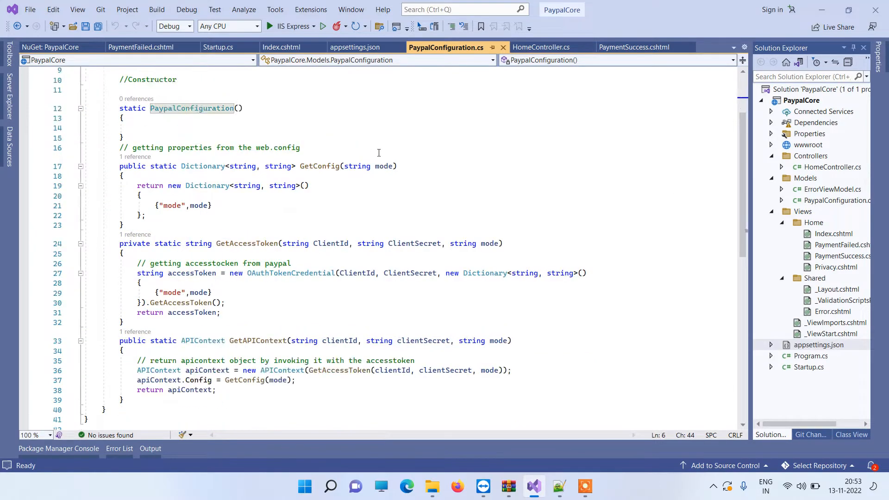
pyautogui.scroll(-3)
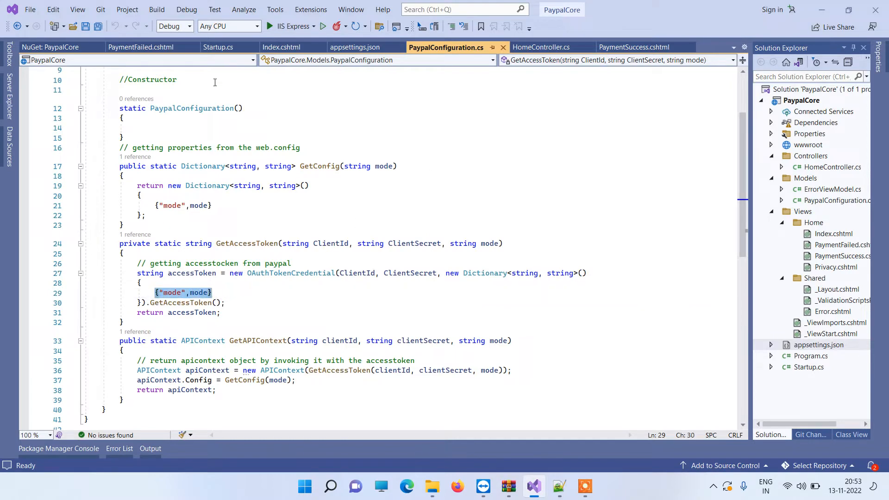
pyautogui.click(811, 356)
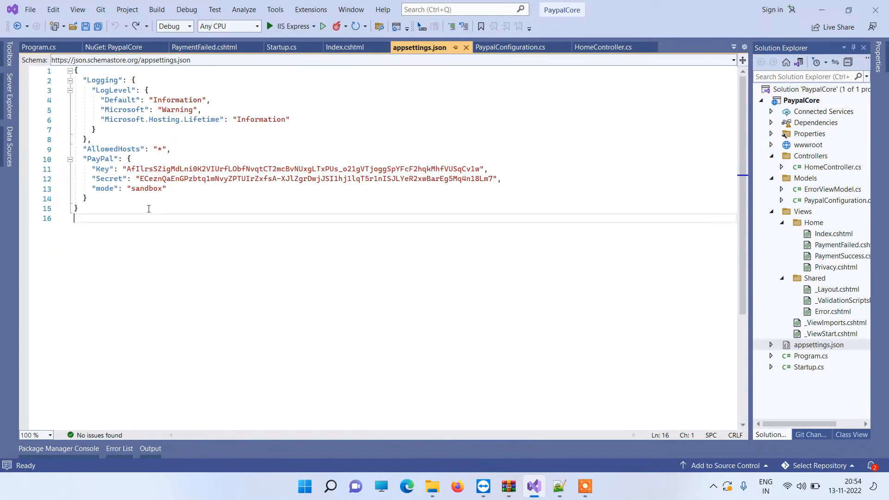
# - Select the "mode": "sandbox" setting in appsettings.json, then return to HomeController.cs
pyautogui.doubleClick(104, 189)
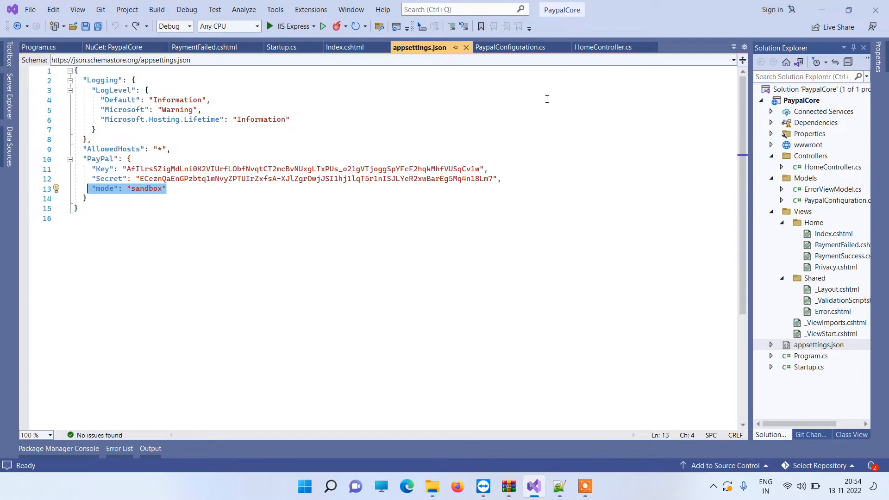
pyautogui.click(602, 47)
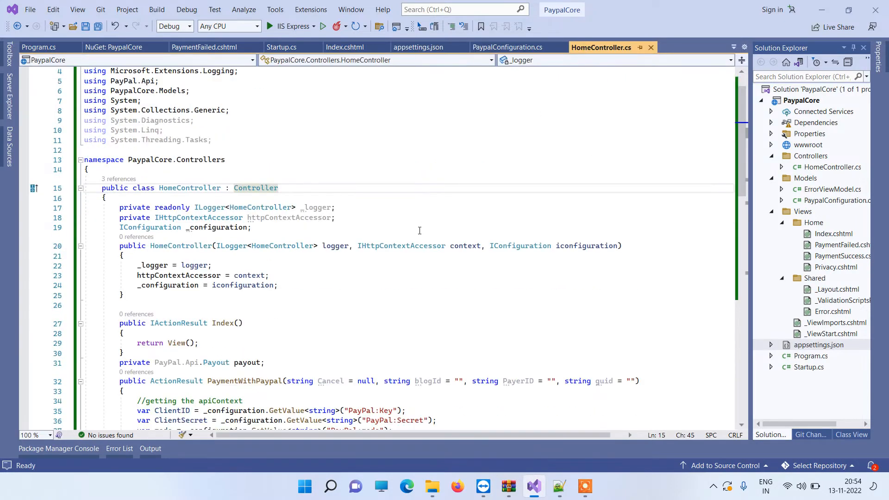
pyautogui.scroll(-3)
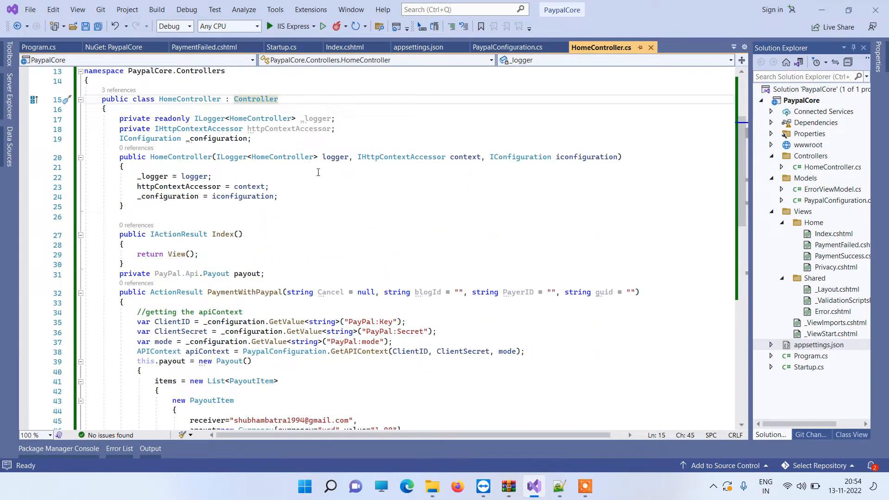
pyautogui.scroll(-3)
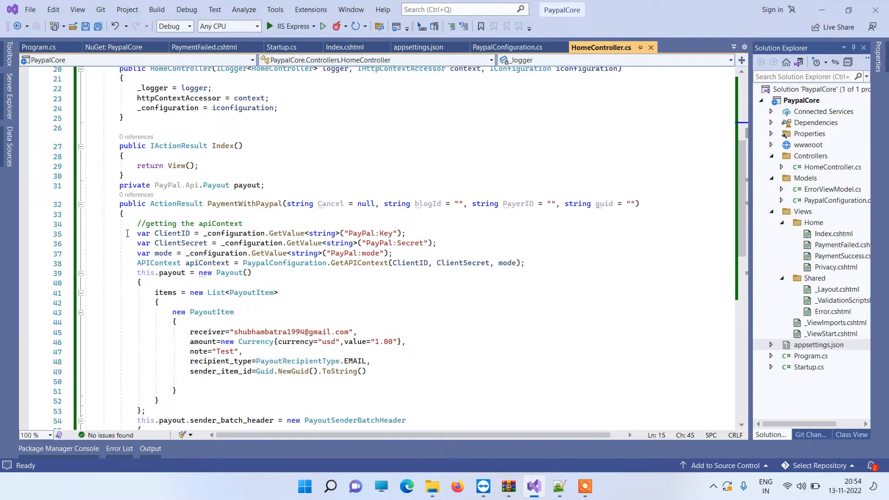
pyautogui.moveTo(136, 233); pyautogui.dragTo(392, 253)
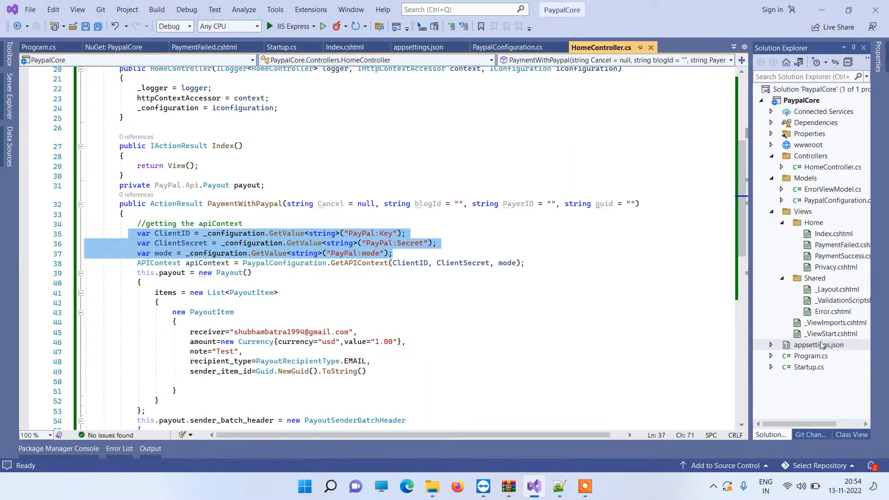
pyautogui.click(391, 253)
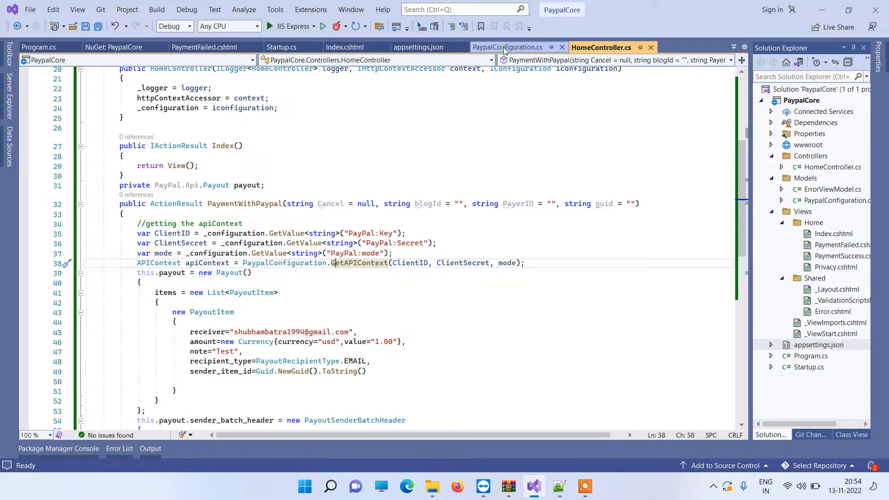
pyautogui.click(508, 47)
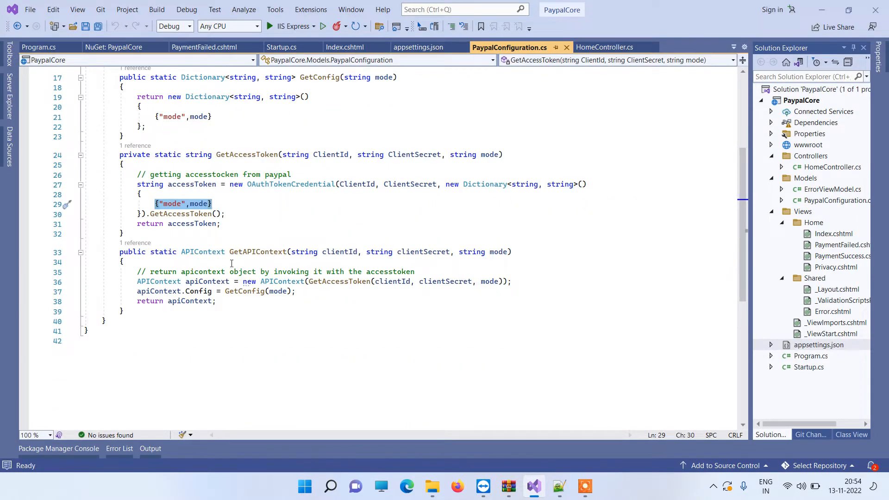
pyautogui.click(278, 291)
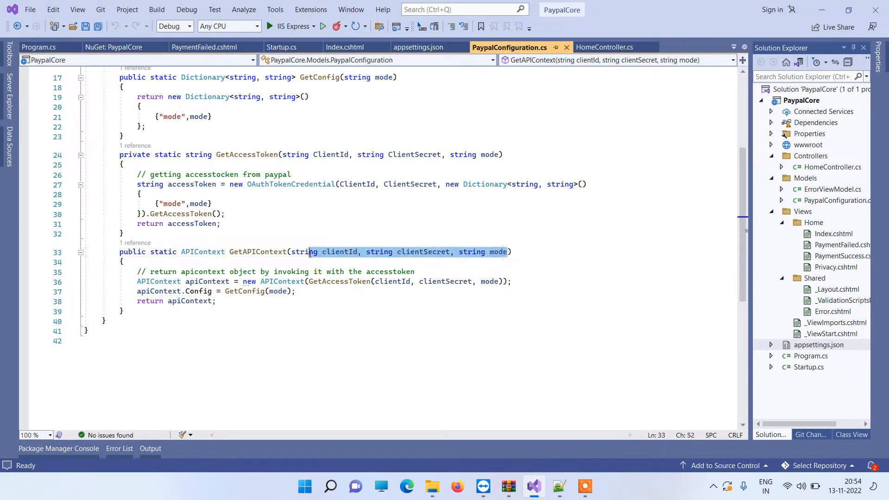
pyautogui.click(602, 47)
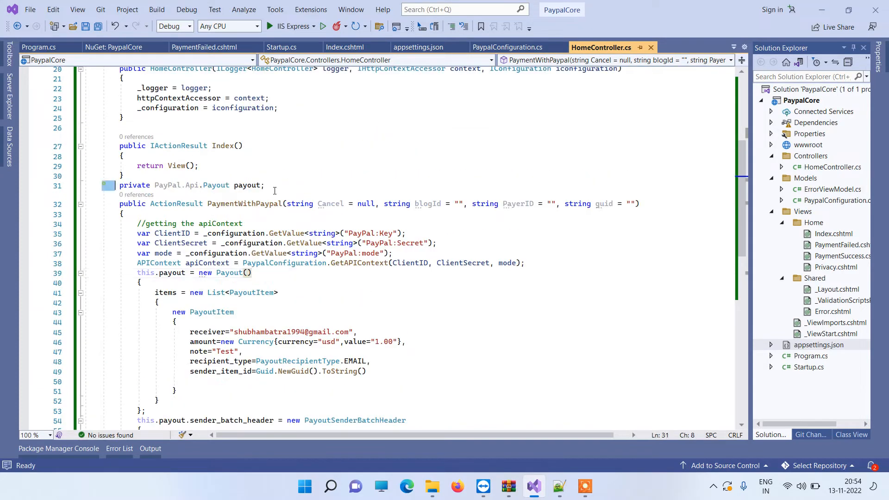
# - Retype the line 31 payout field's type as PayPal.Api.Payout and save HomeController
pyautogui.click(265, 185)
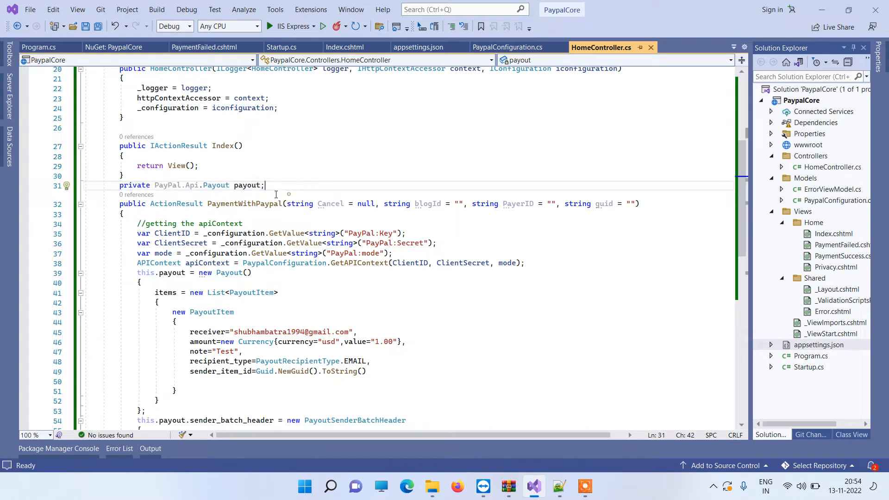
pyautogui.doubleClick(216, 185)
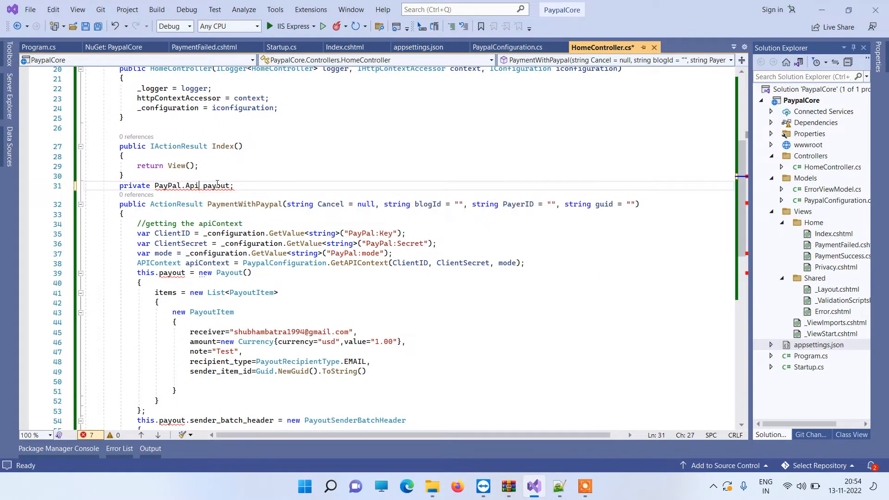
pyautogui.write('P')
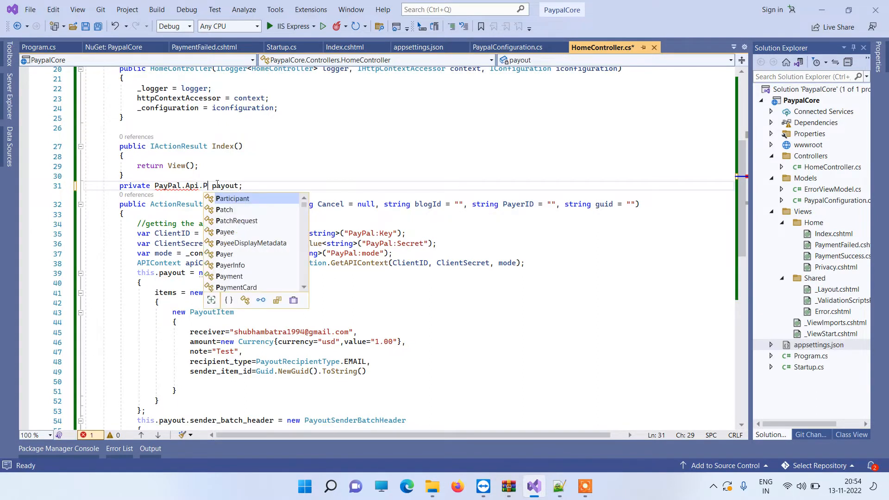
pyautogui.write('ay')
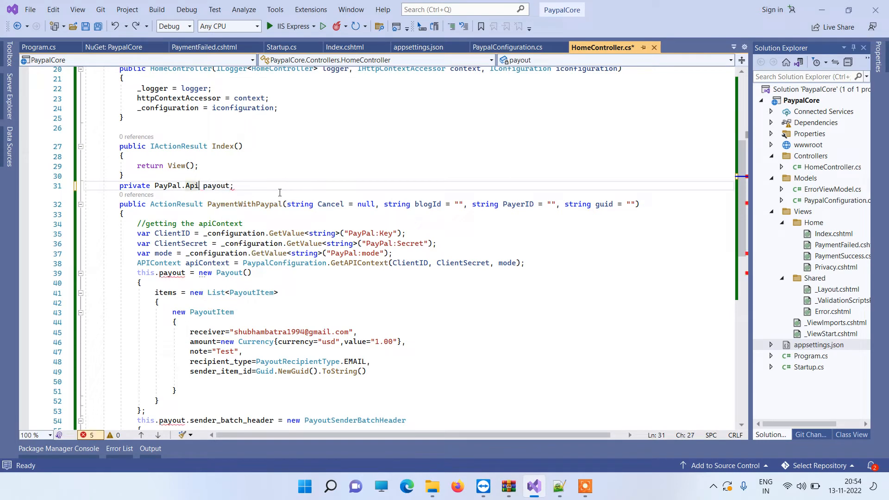
pyautogui.write('.Payout')
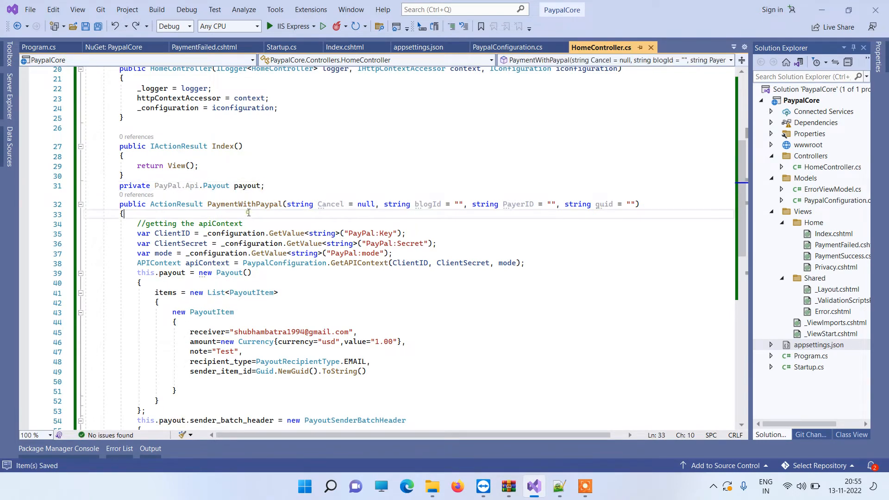
pyautogui.doubleClick(245, 204)
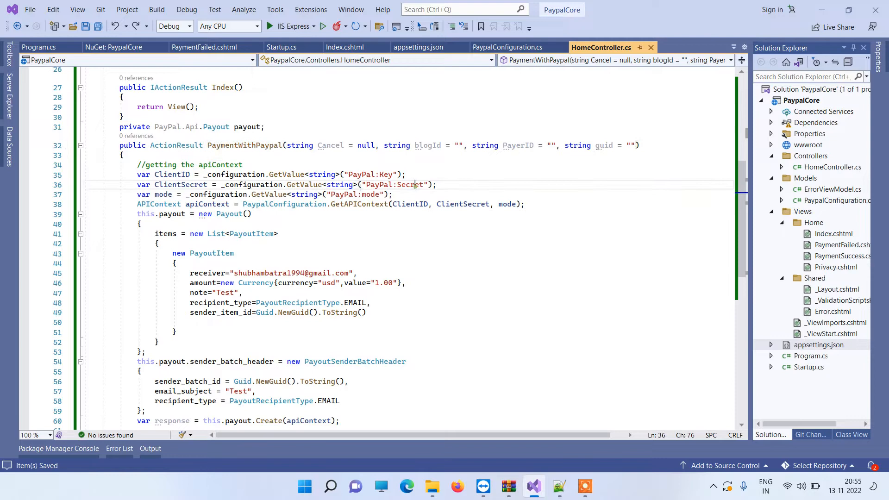
pyautogui.click(392, 194)
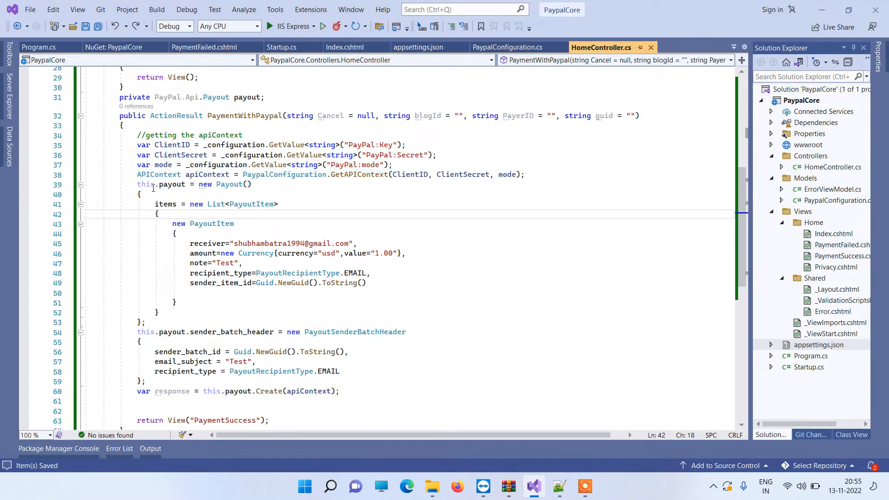
pyautogui.moveTo(137, 184); pyautogui.dragTo(146, 322)
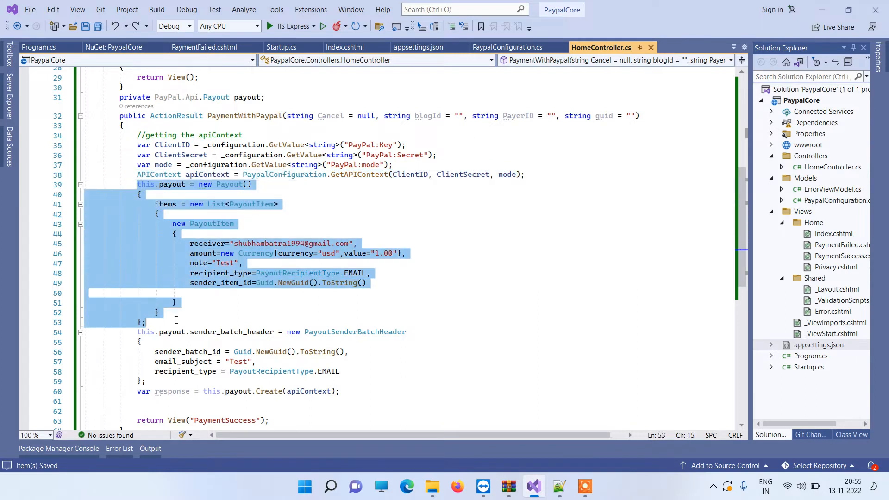
pyautogui.click(274, 185)
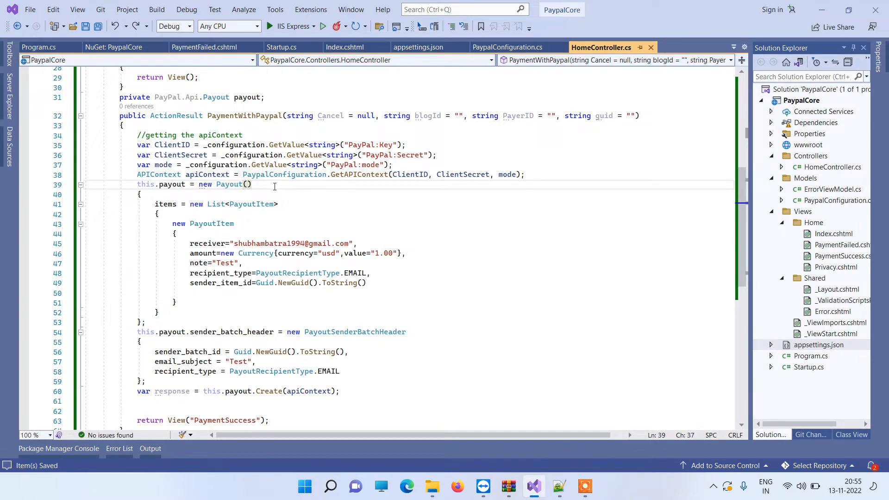
pyautogui.doubleClick(225, 185)
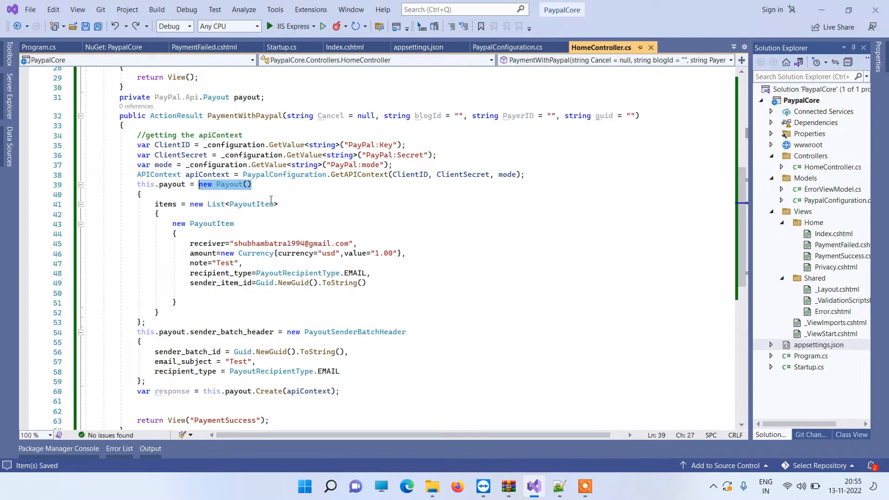
pyautogui.doubleClick(212, 223)
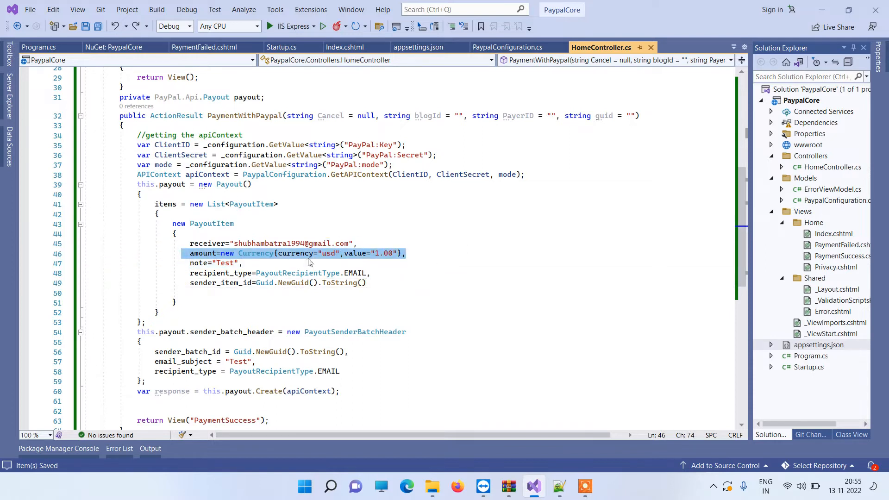
pyautogui.click(385, 253)
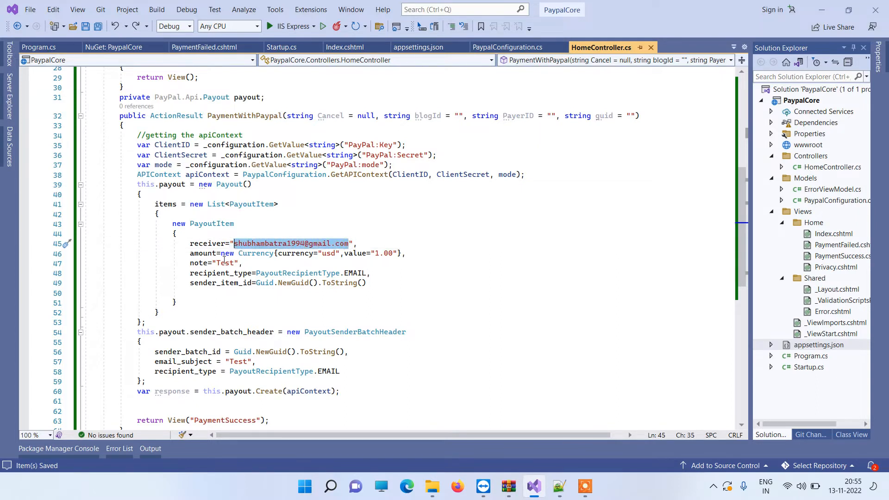
pyautogui.moveTo(227, 263)
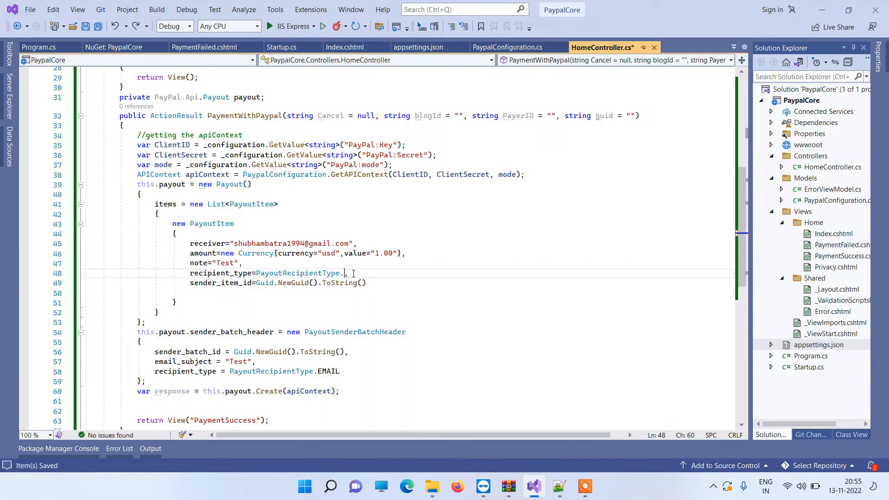
pyautogui.write('.')
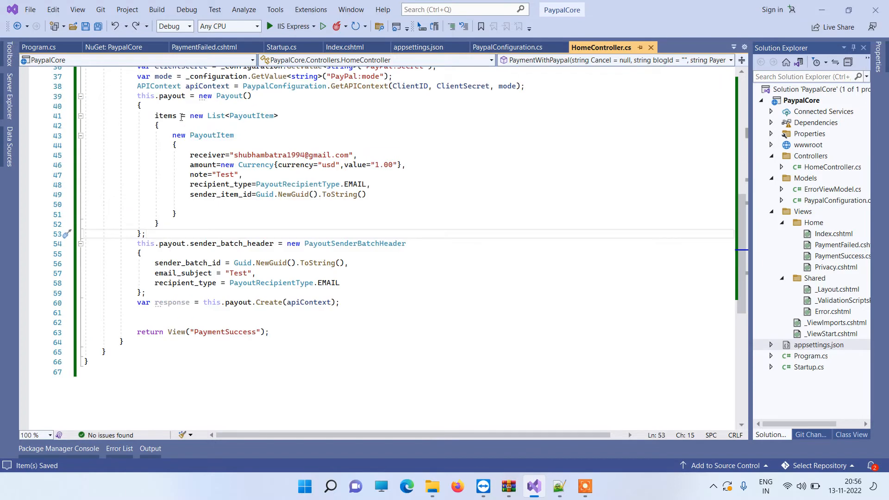
pyautogui.moveTo(137, 243); pyautogui.dragTo(187, 303)
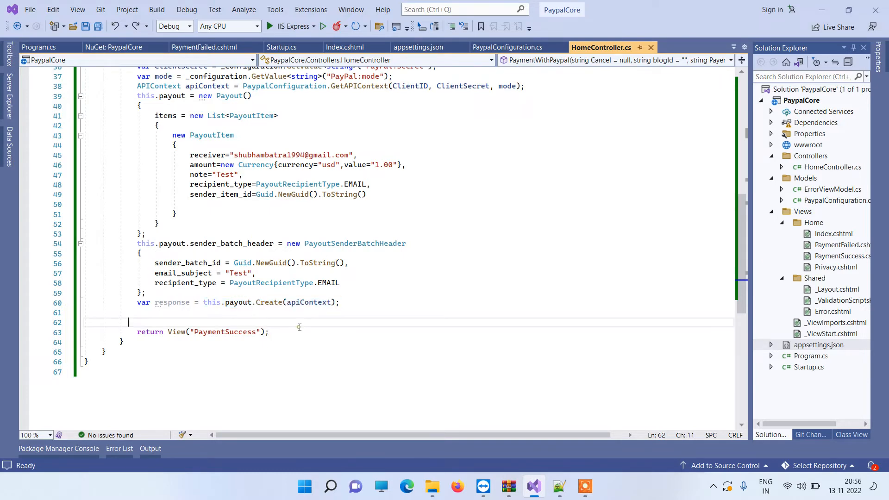
pyautogui.scroll(3)
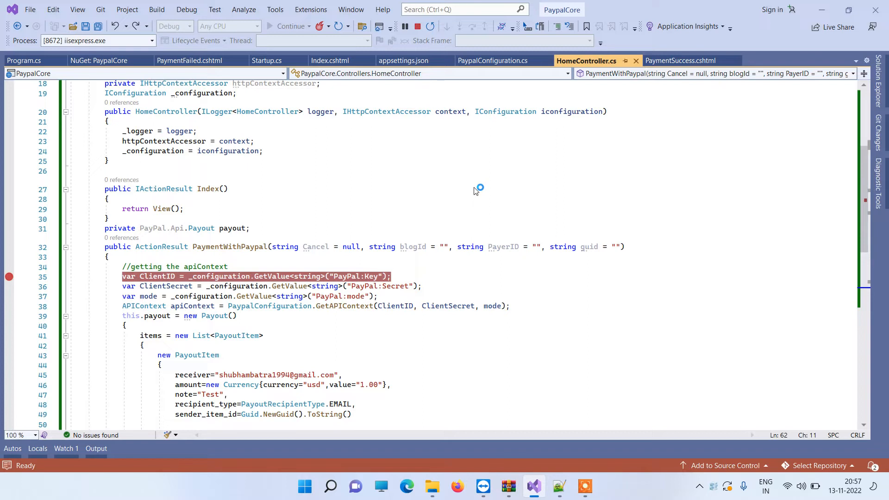
pyautogui.moveTo(480, 188)
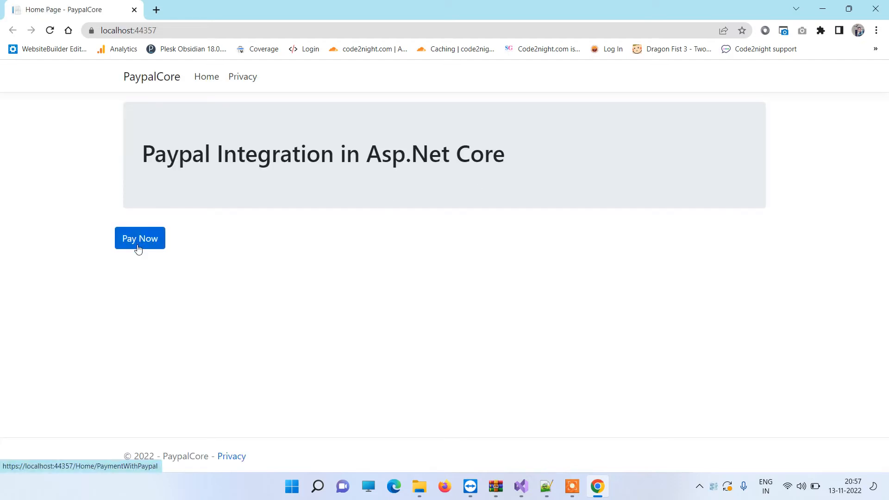
# - Click Pay Now in the running app to hit the line 35 breakpoint
pyautogui.click(139, 238)
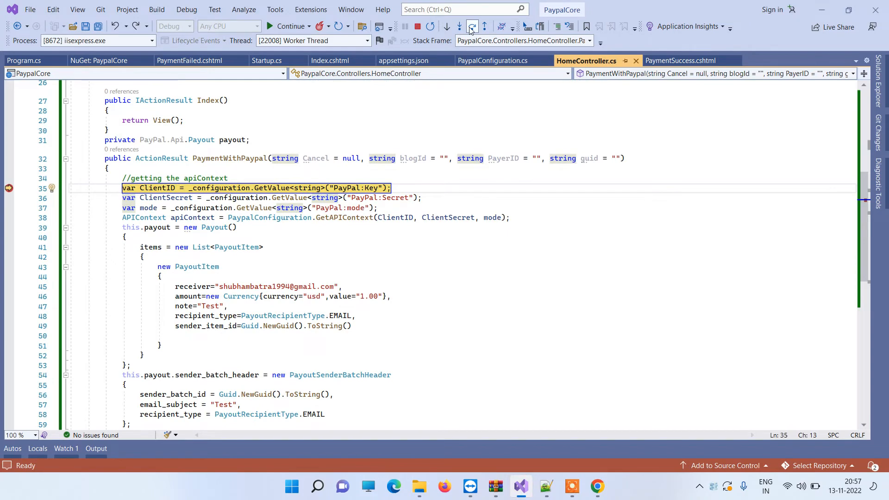
# - Step over the ClientSecret, mode, API context and payout lines, expanding the payout's items list
pyautogui.click(448, 26)
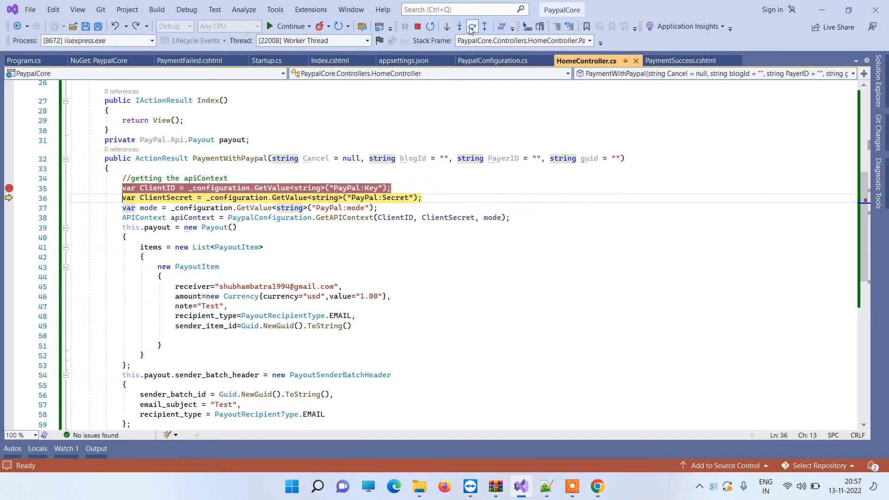
pyautogui.click(472, 27)
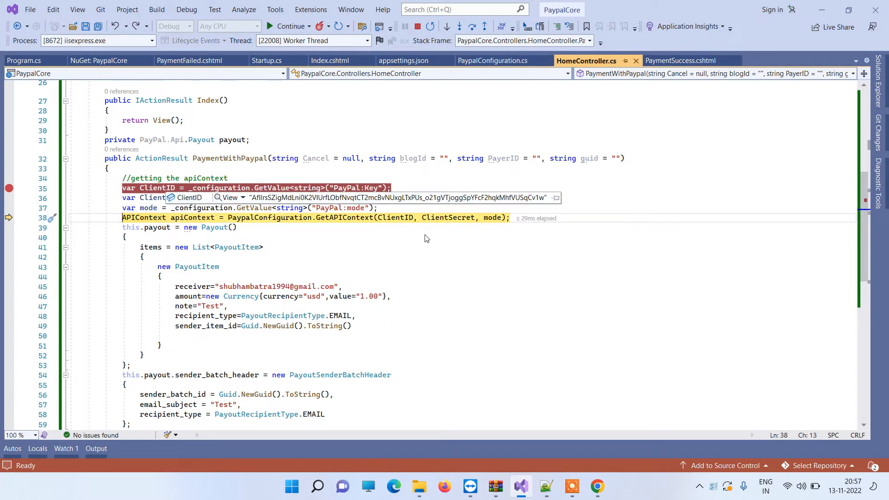
pyautogui.click(447, 27)
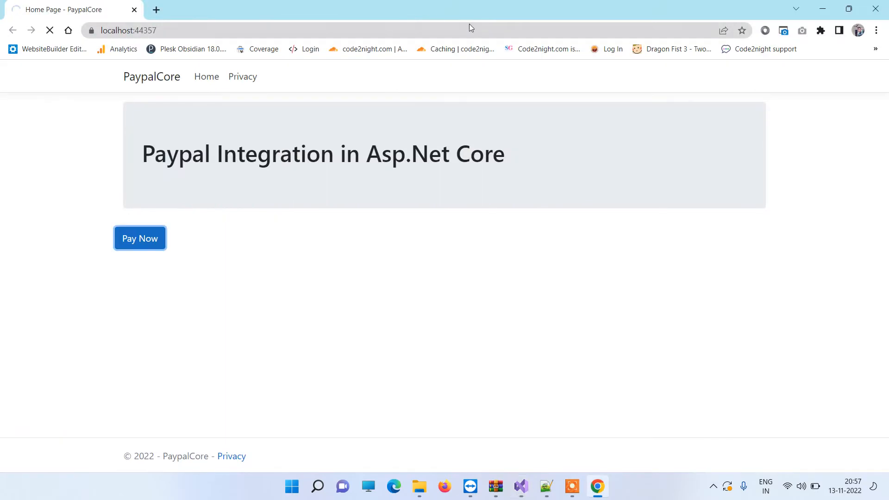
pyautogui.click(139, 237)
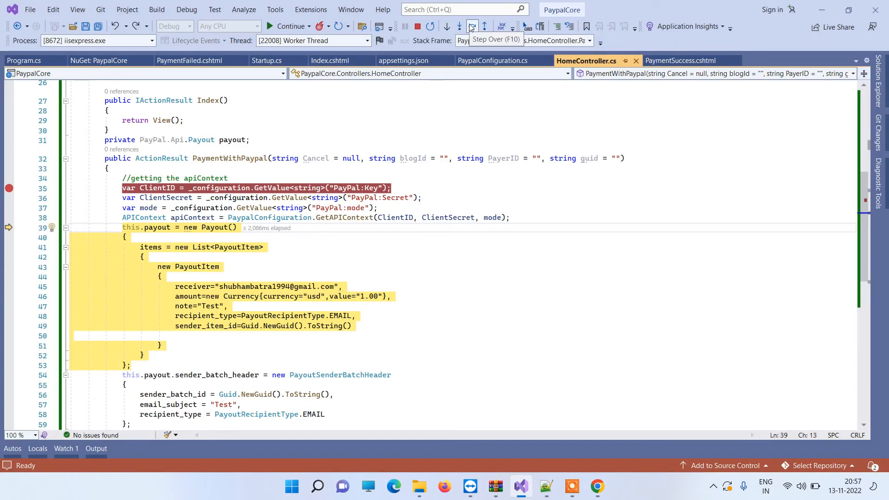
pyautogui.click(471, 27)
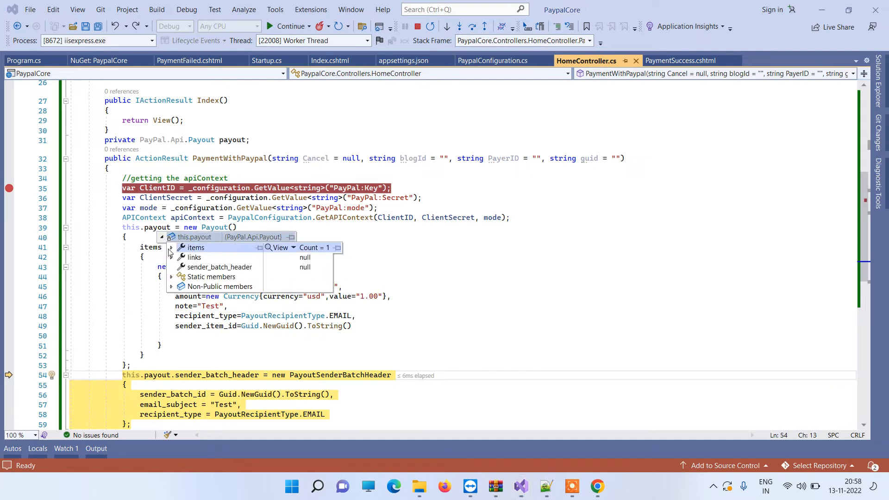
pyautogui.click(171, 247)
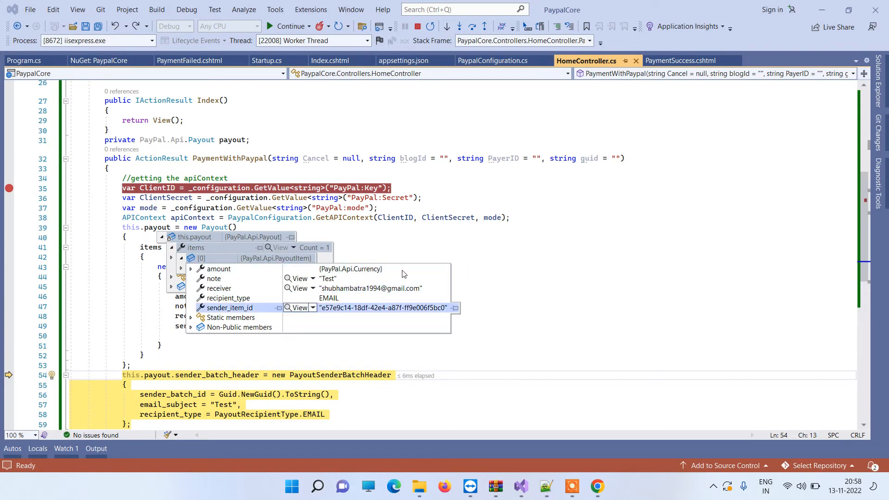
pyautogui.click(472, 27)
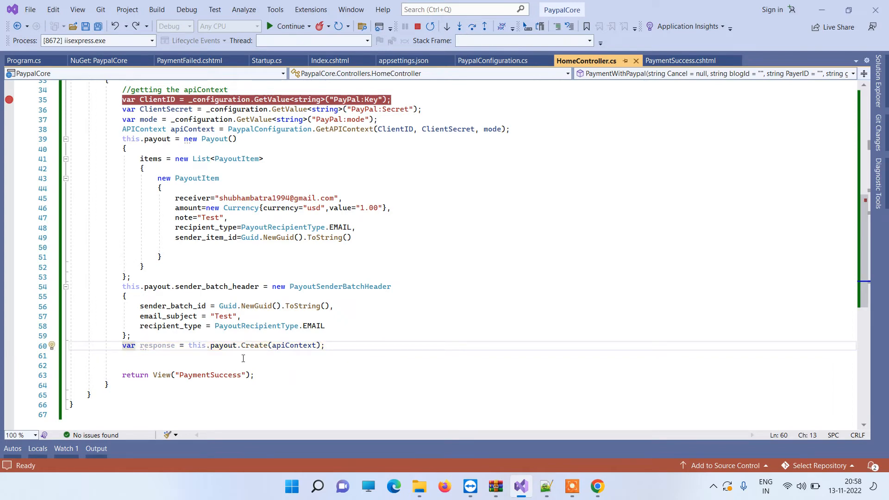
# - Step over payout.Create and expand the response's batch_header to see PENDING status
pyautogui.press('F10')
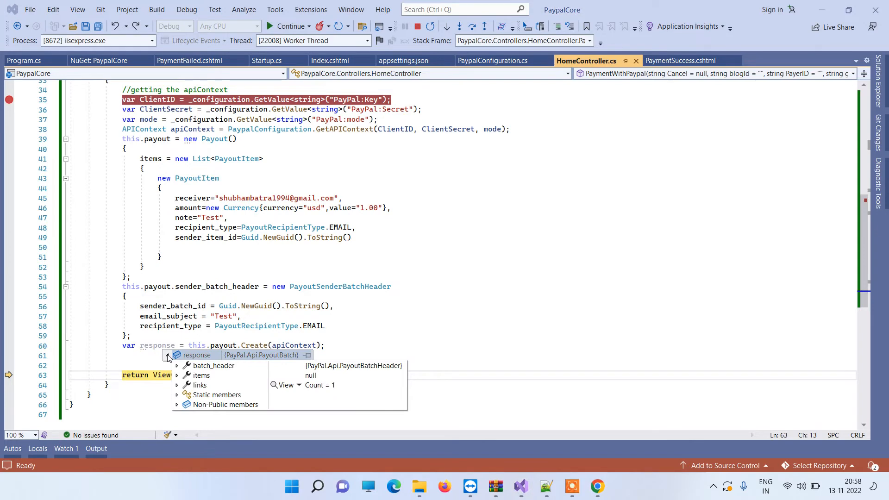
pyautogui.click(177, 366)
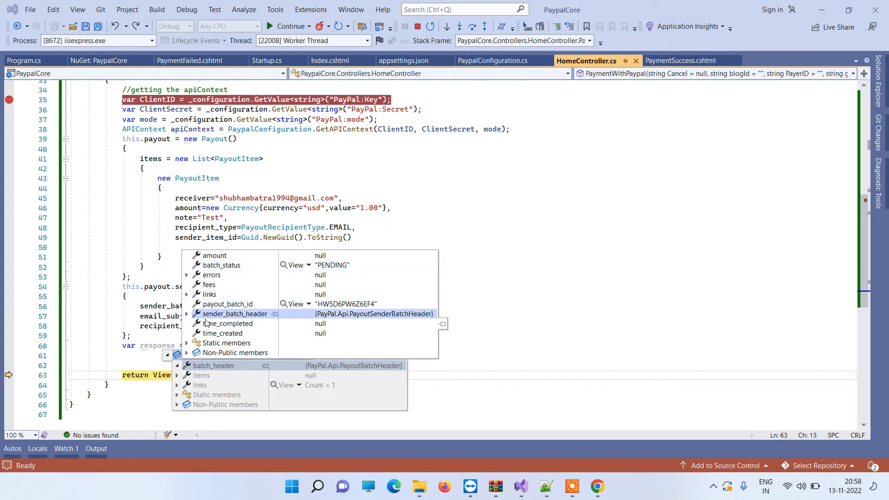
pyautogui.click(186, 313)
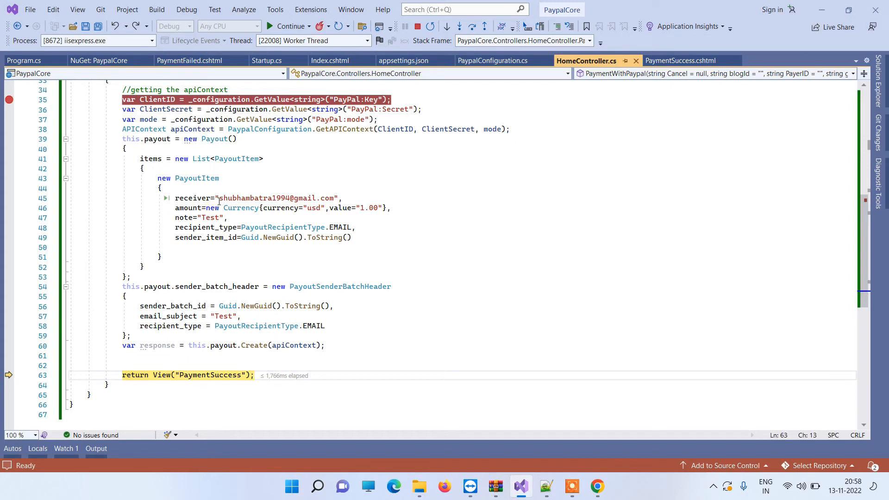
# - Select the receiver email and expand the response object's fields in the DataTip
pyautogui.doubleClick(277, 198)
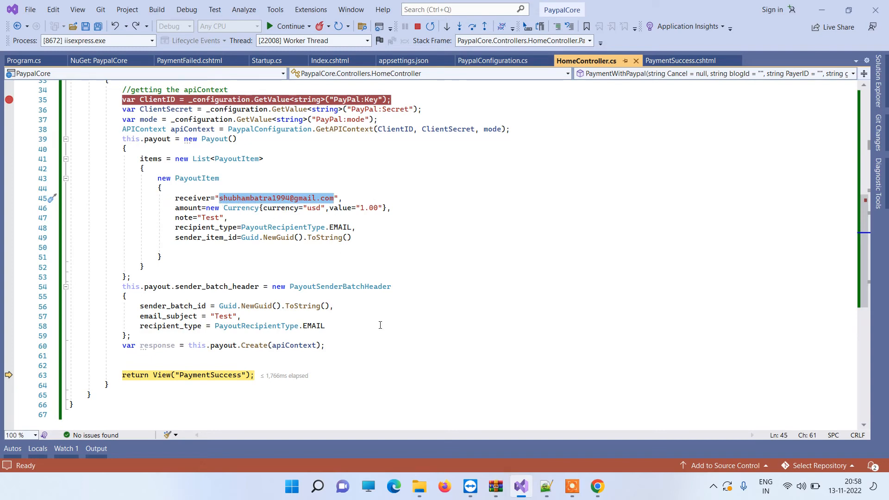
pyautogui.click(363, 344)
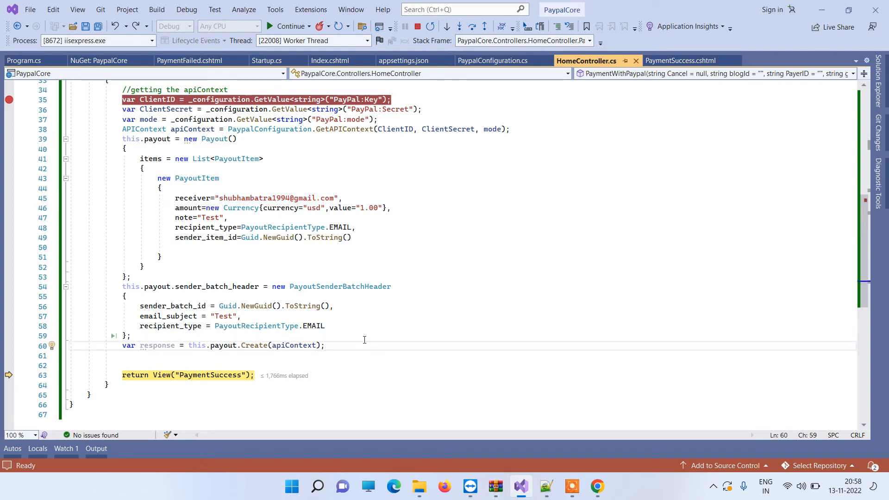
pyautogui.doubleClick(255, 198)
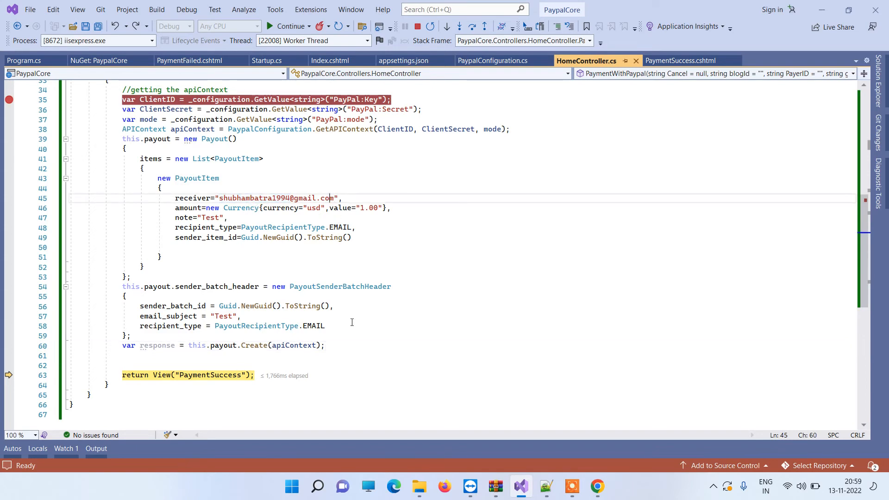
pyautogui.scroll(-3)
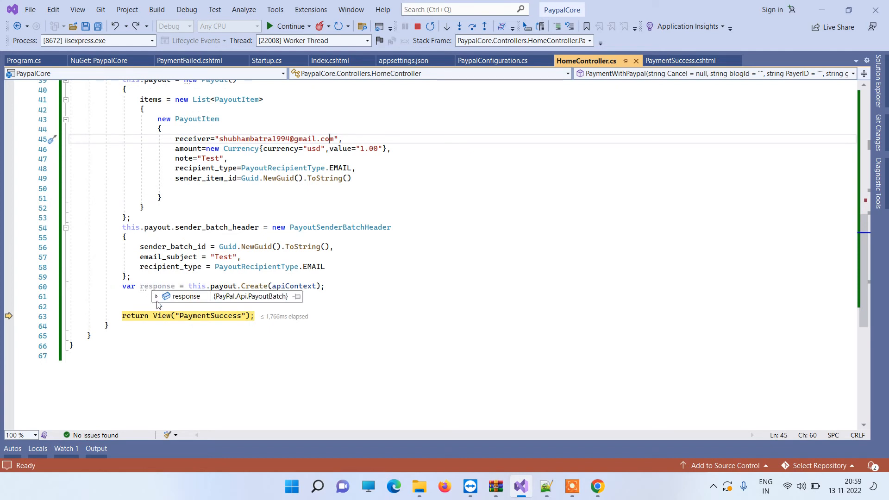
pyautogui.click(157, 296)
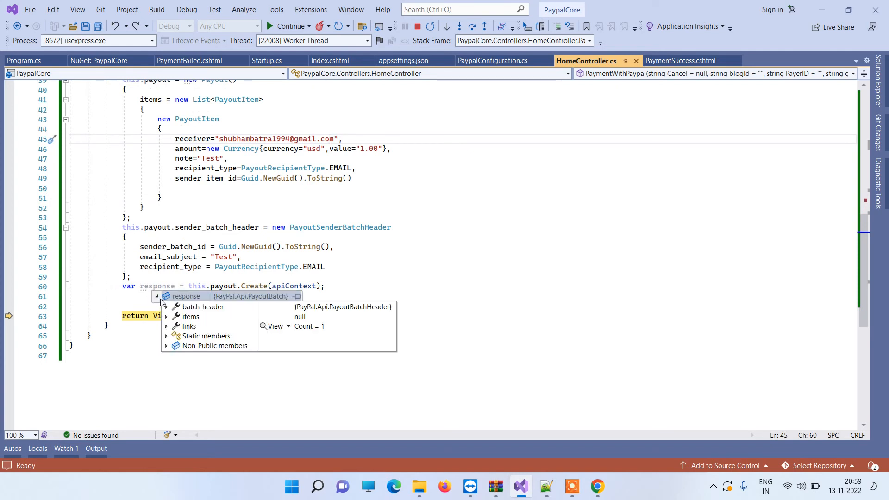
pyautogui.click(165, 307)
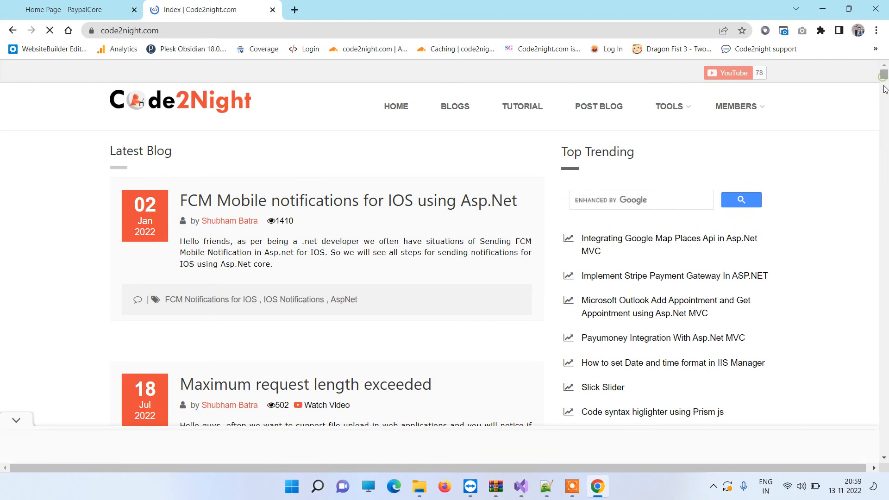
# - Open the 'Payout using Paypal Payment Gateway' post and scroll to its code block
pyautogui.scroll(-3)
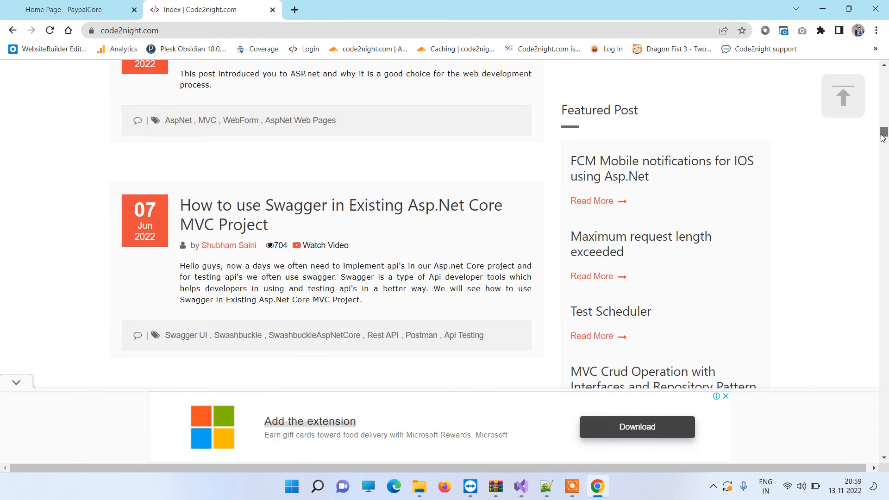
pyautogui.scroll(-3)
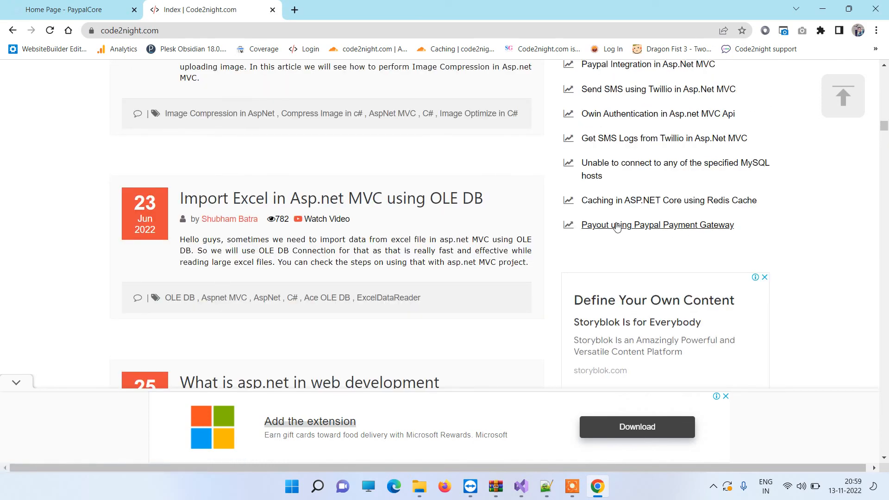
pyautogui.click(657, 225)
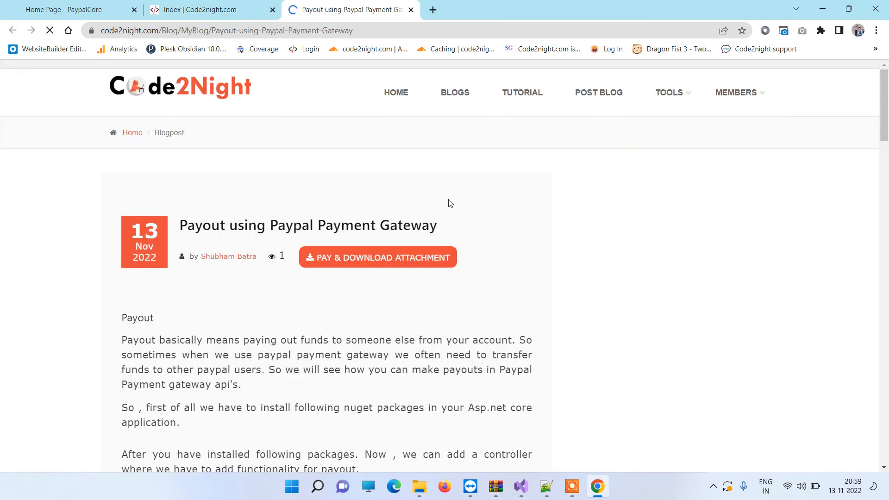
pyautogui.scroll(-3)
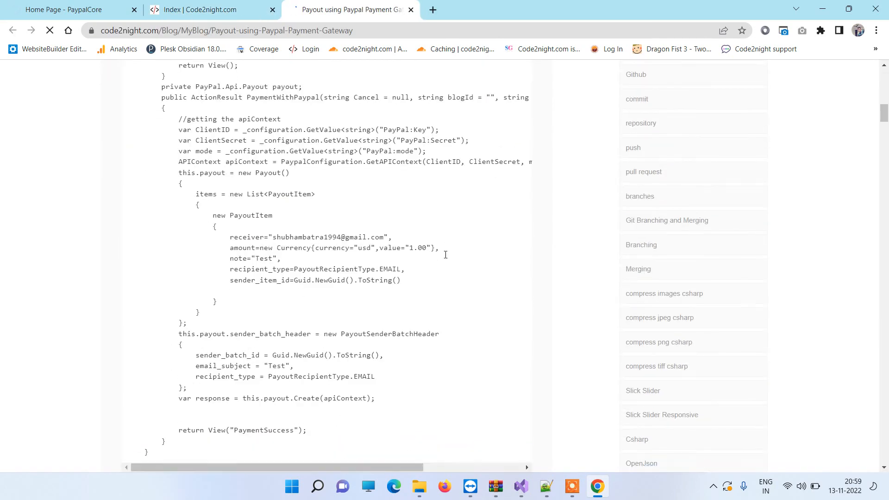